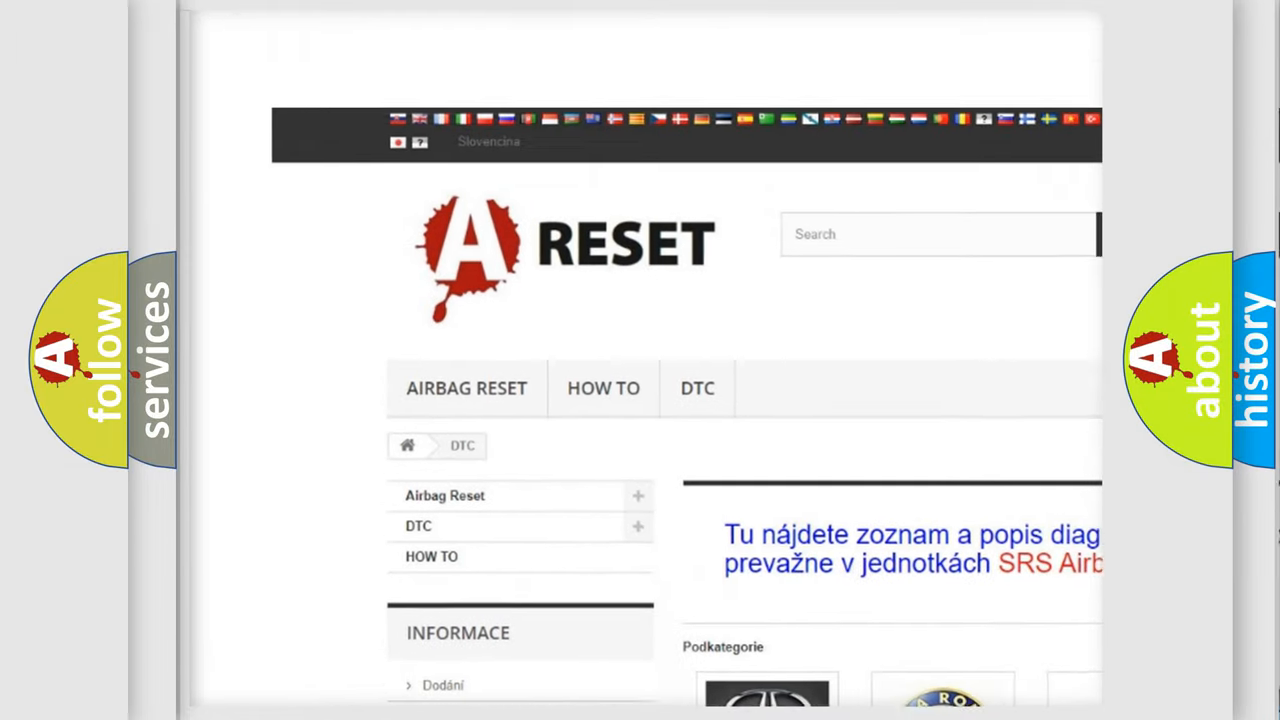
Choose Lincoln DTC from the brand grid and browse its airbag diagnostic code list.
scroll("down", 3)
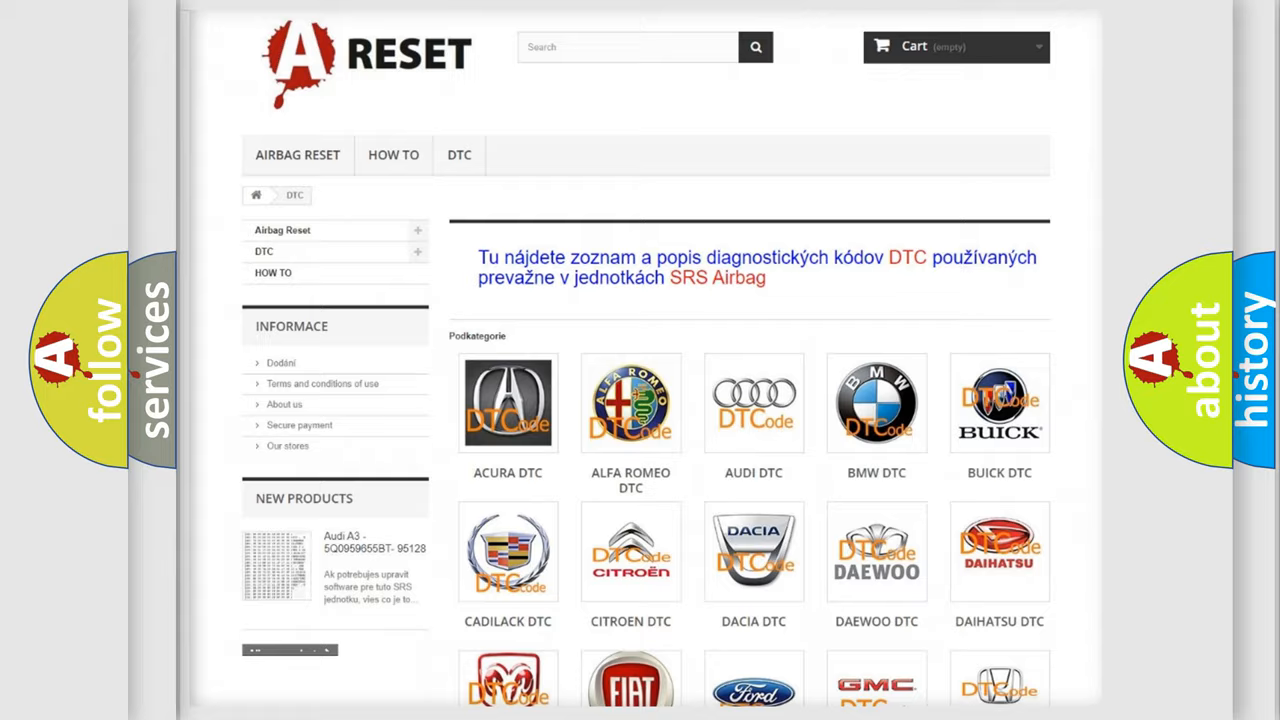
scroll("down", 3)
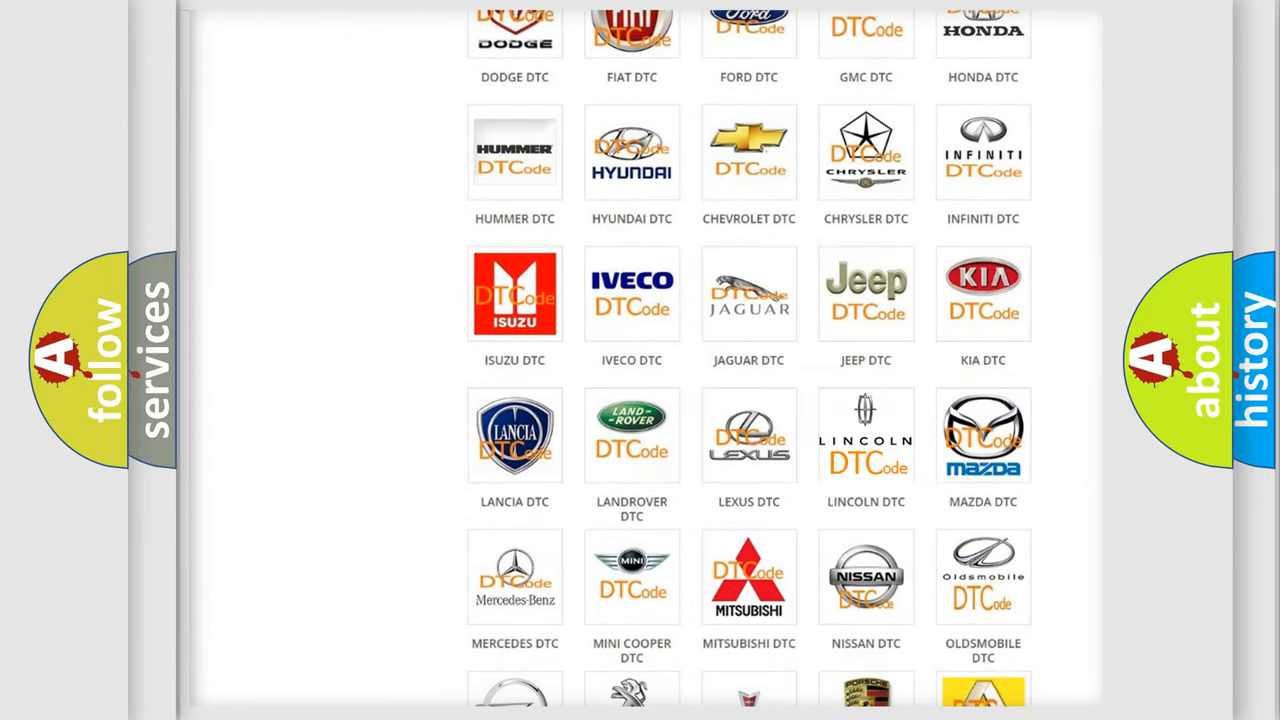
left_click(865, 435)
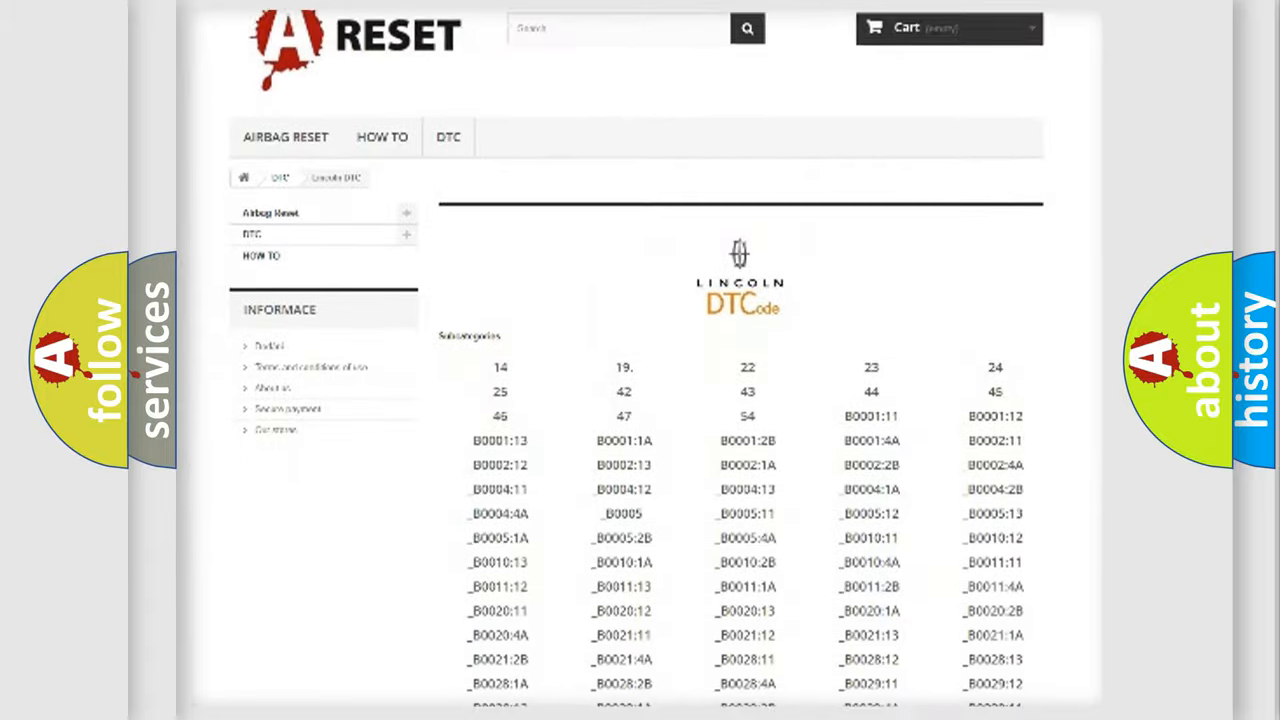
scroll("down", 3)
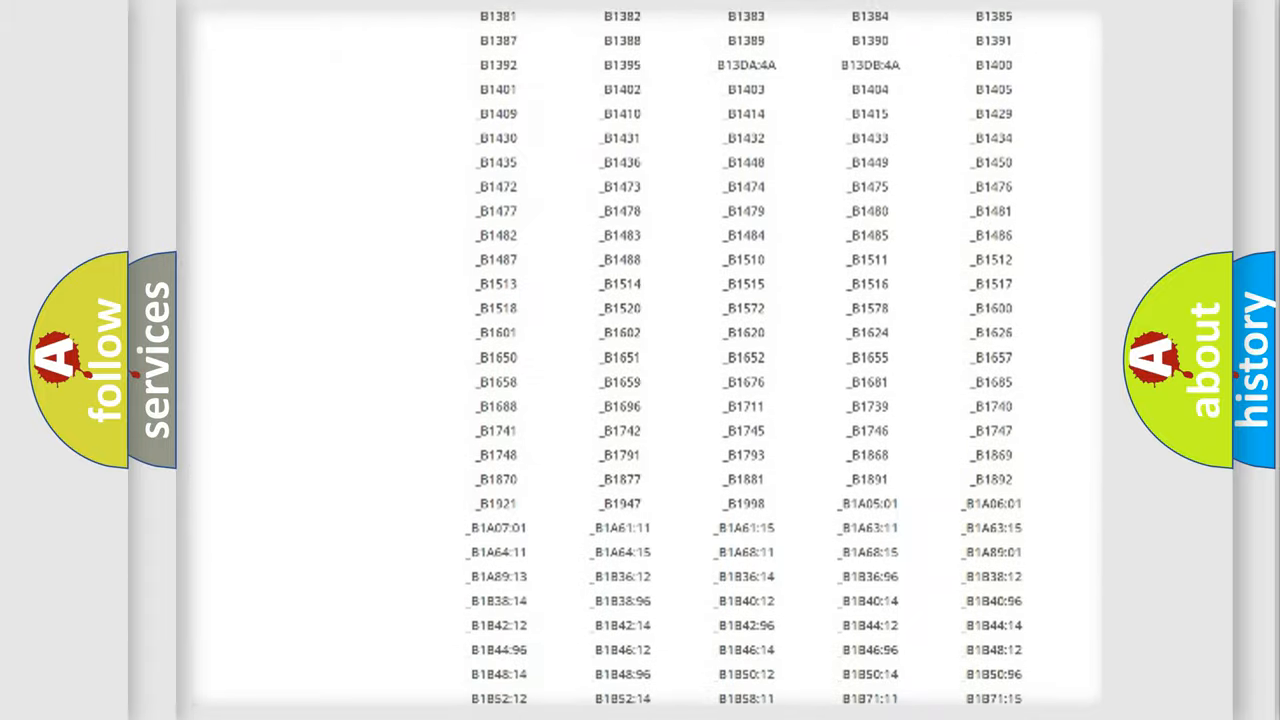